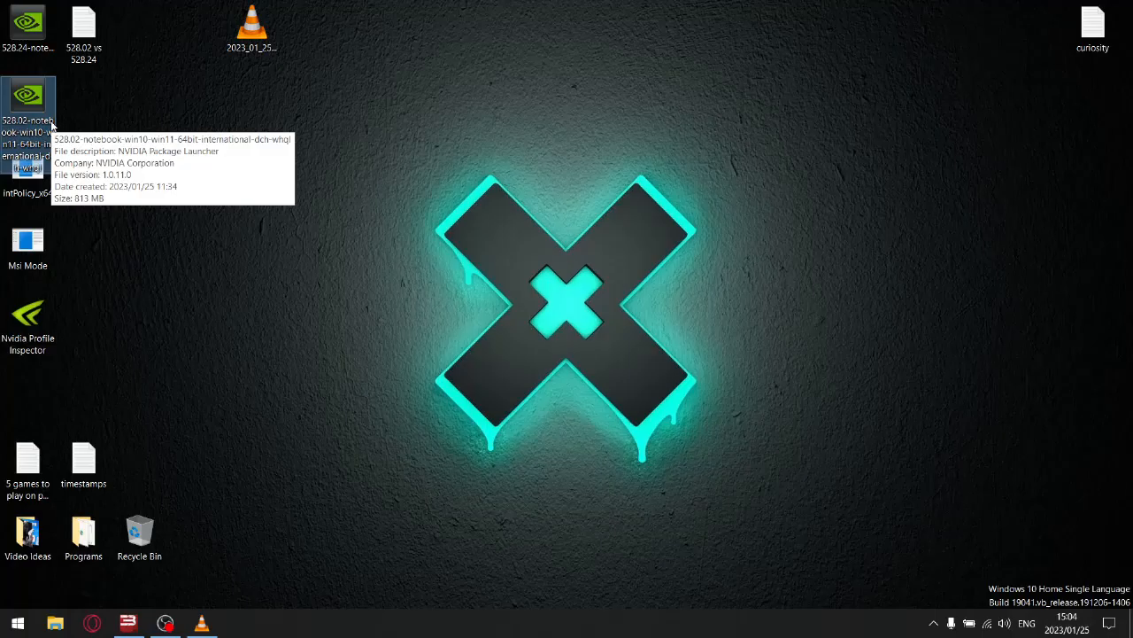
mouse_move(273, 89)
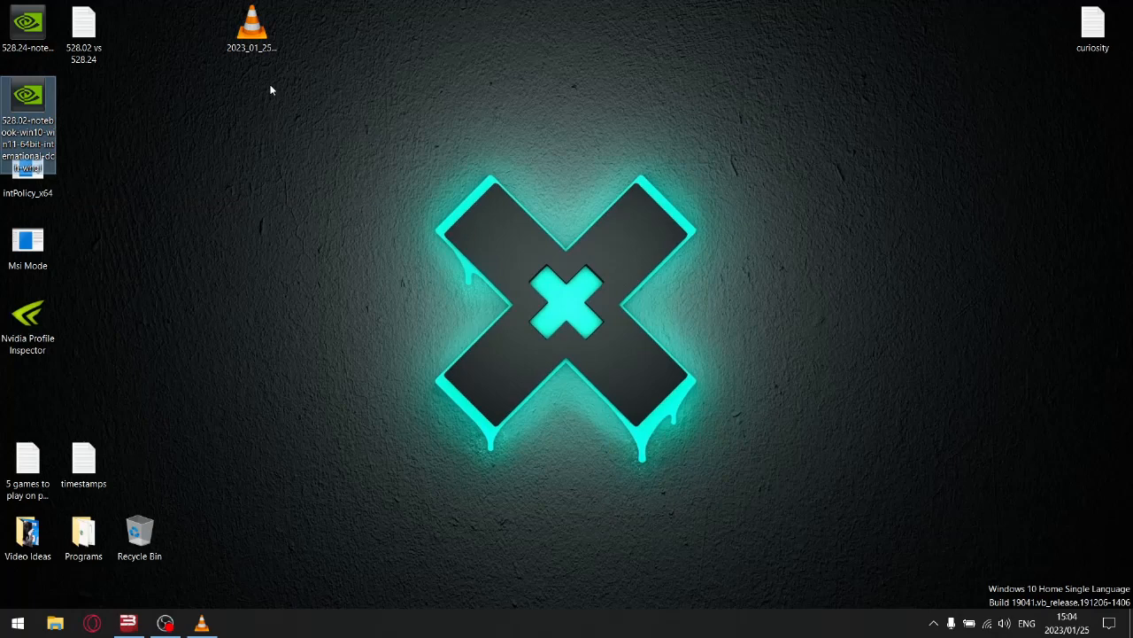
Open the '528.02 vs 528.24' comparison notes from the desktop in Notepad.
left_click(85, 21)
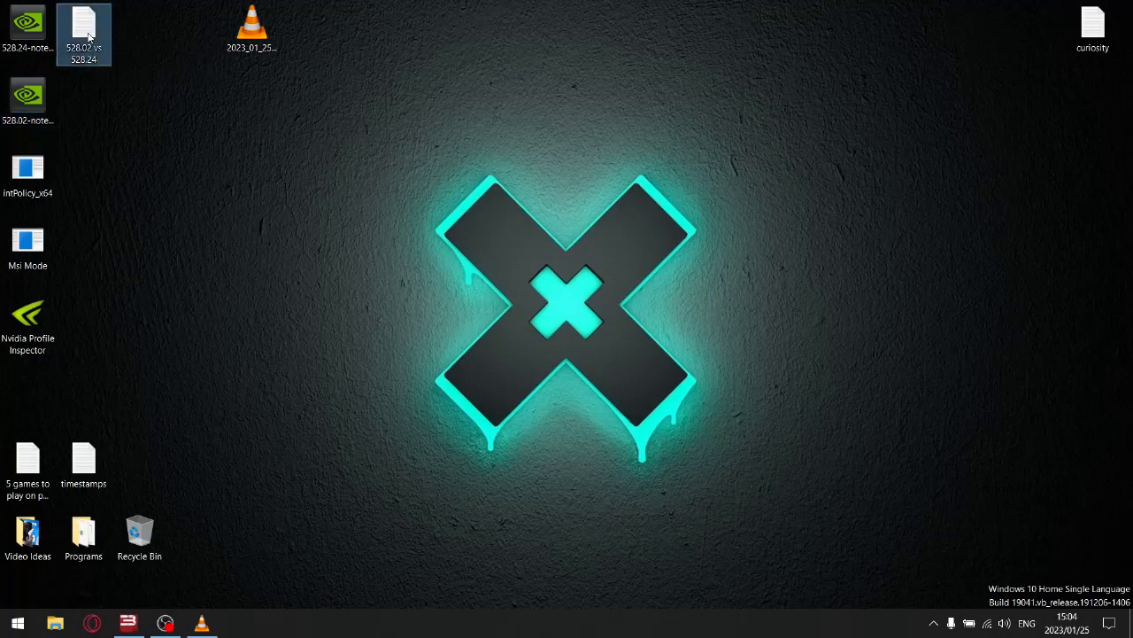
double_click(84, 28)
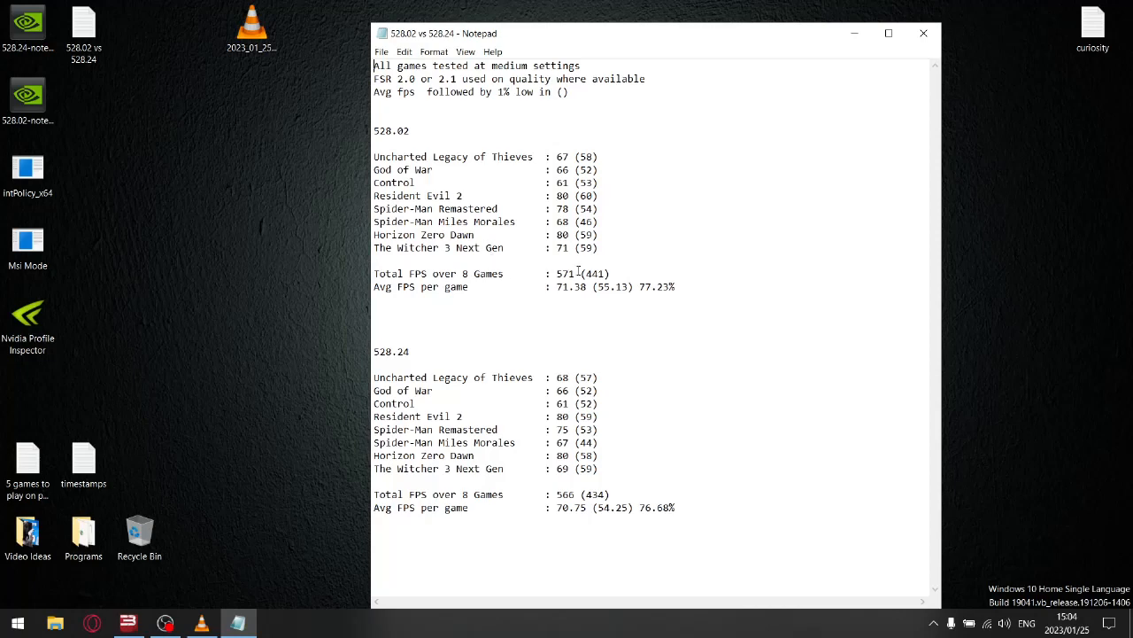
Review the 528.02 total and average FPS figures and the 528.24 results.
double_click(563, 272)
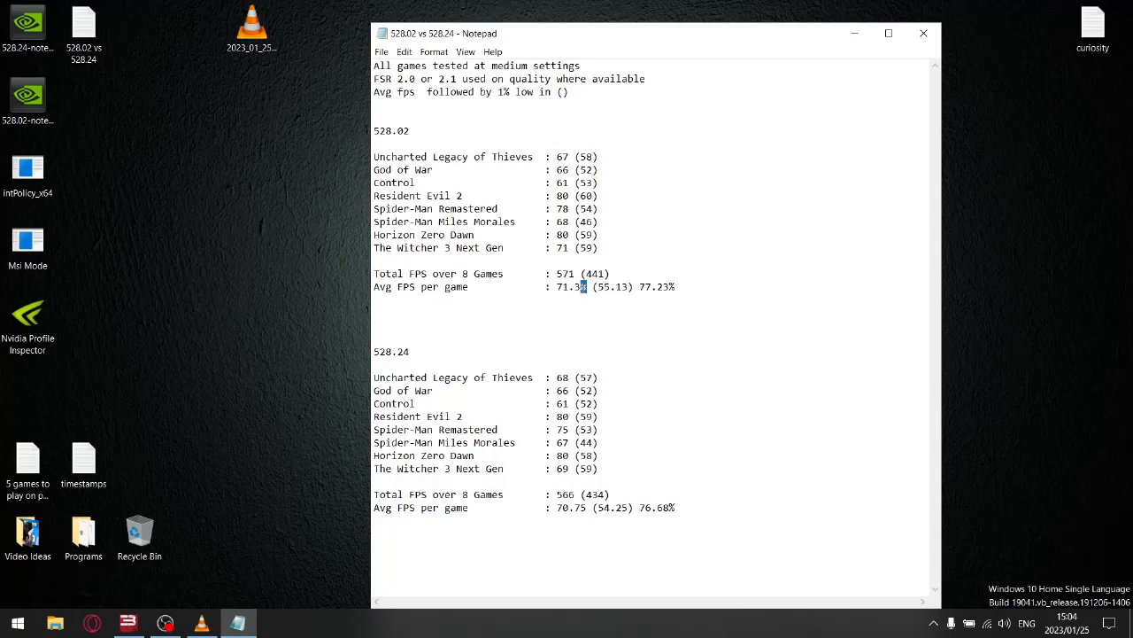
double_click(570, 287)
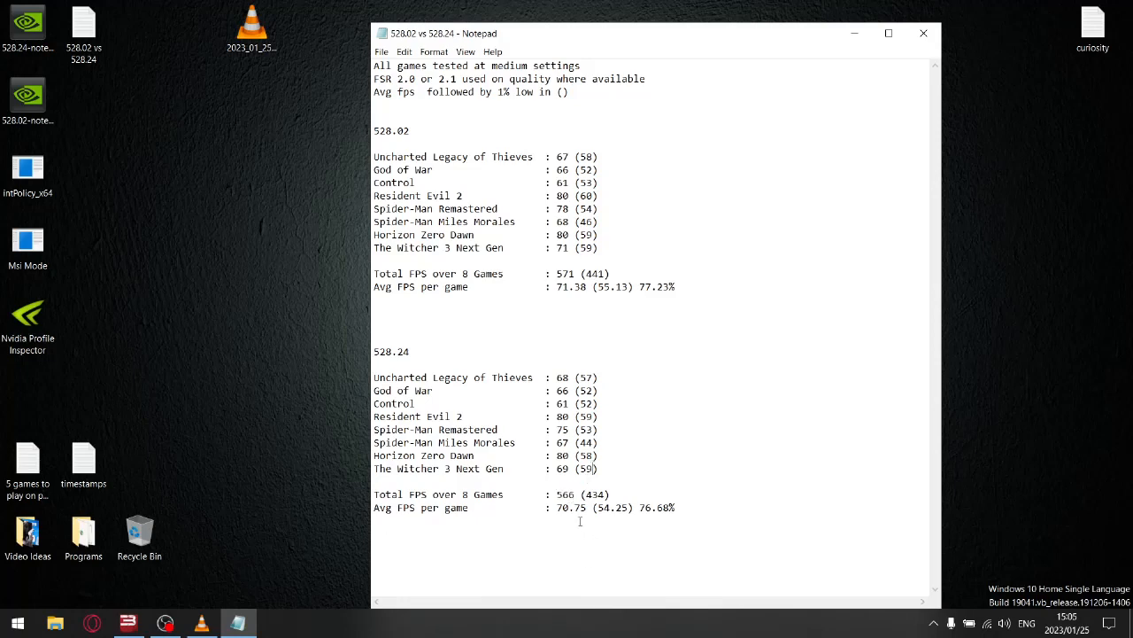
double_click(569, 506)
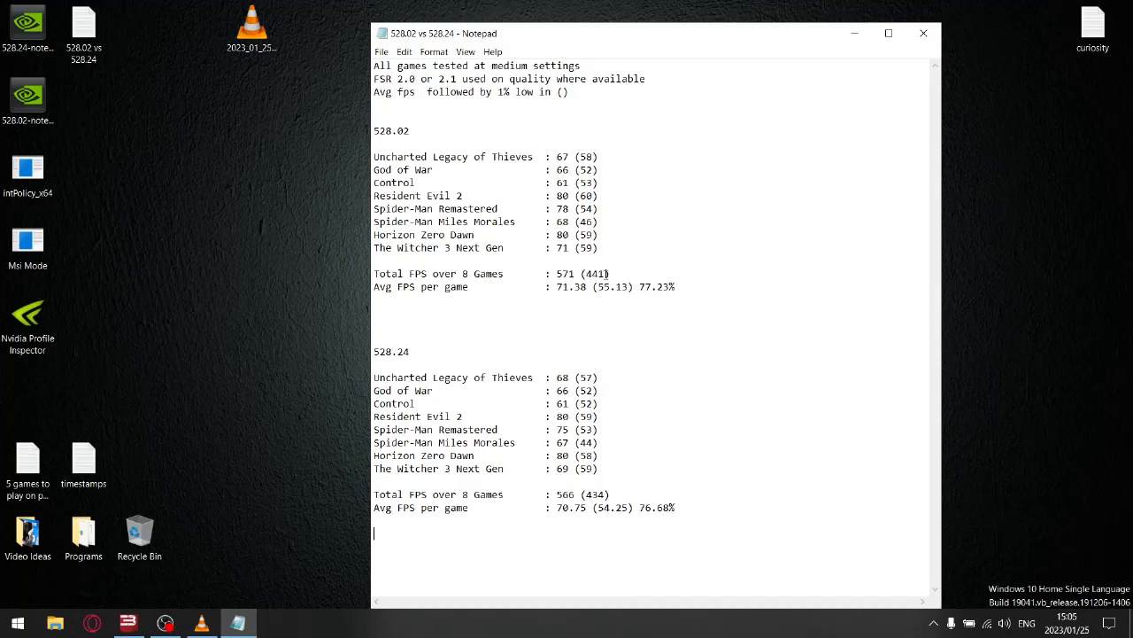
double_click(592, 272)
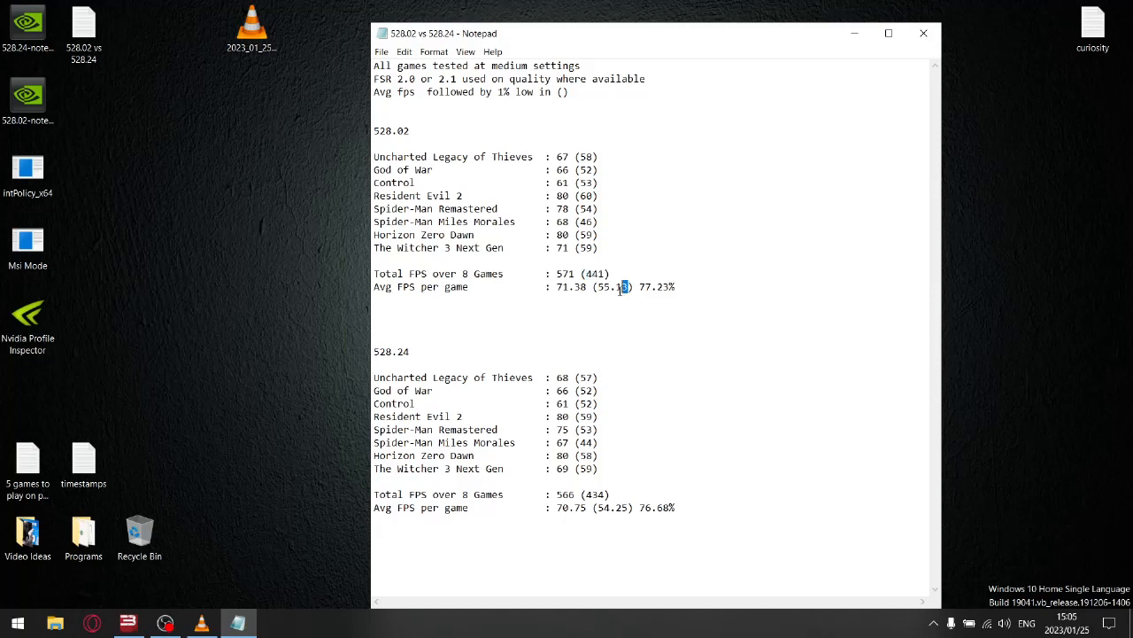
double_click(611, 287)
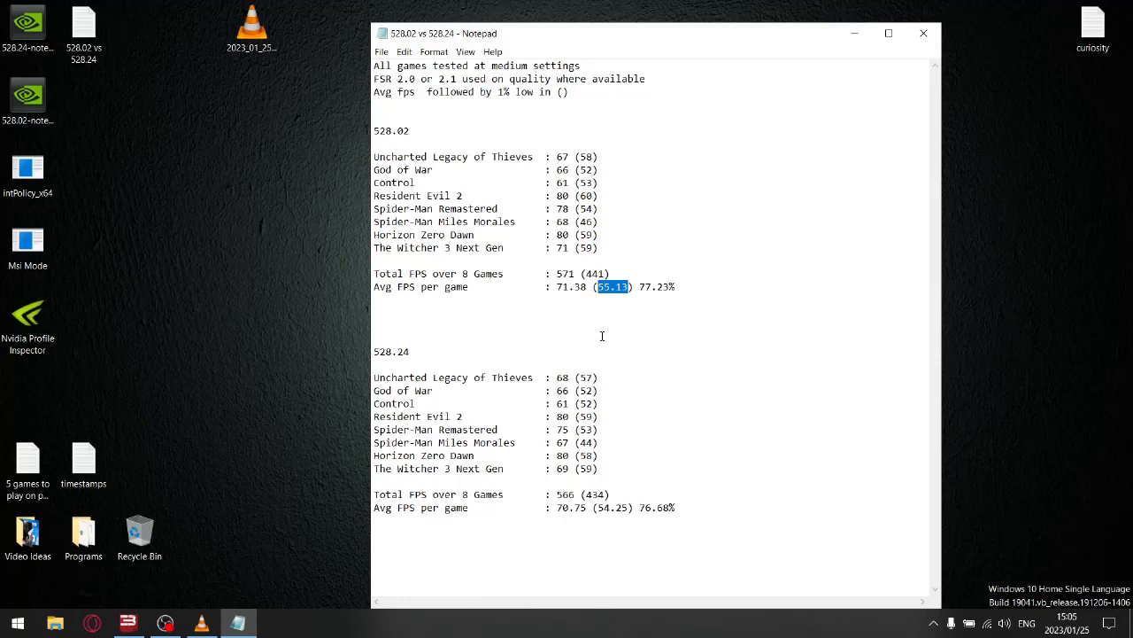
mouse_move(609, 450)
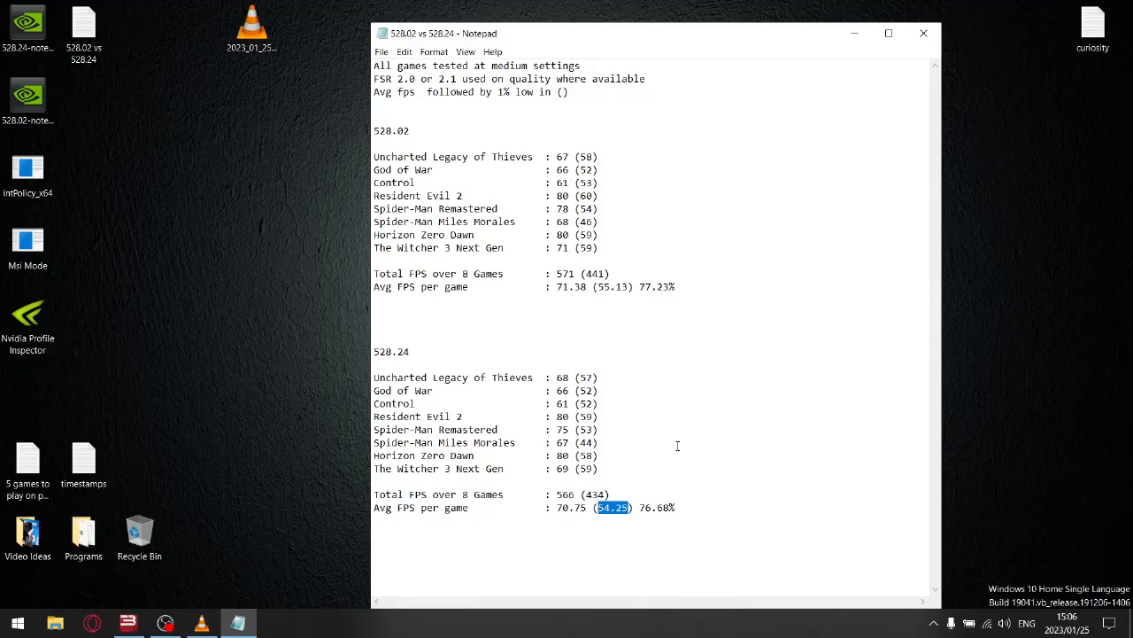
left_click(626, 506)
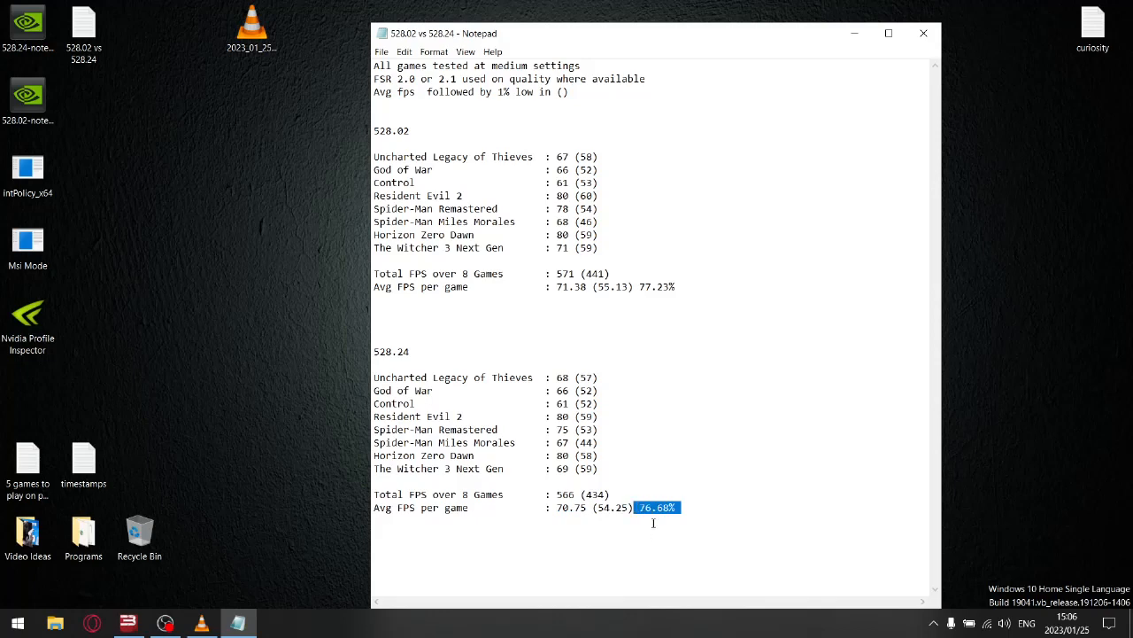
mouse_move(628, 292)
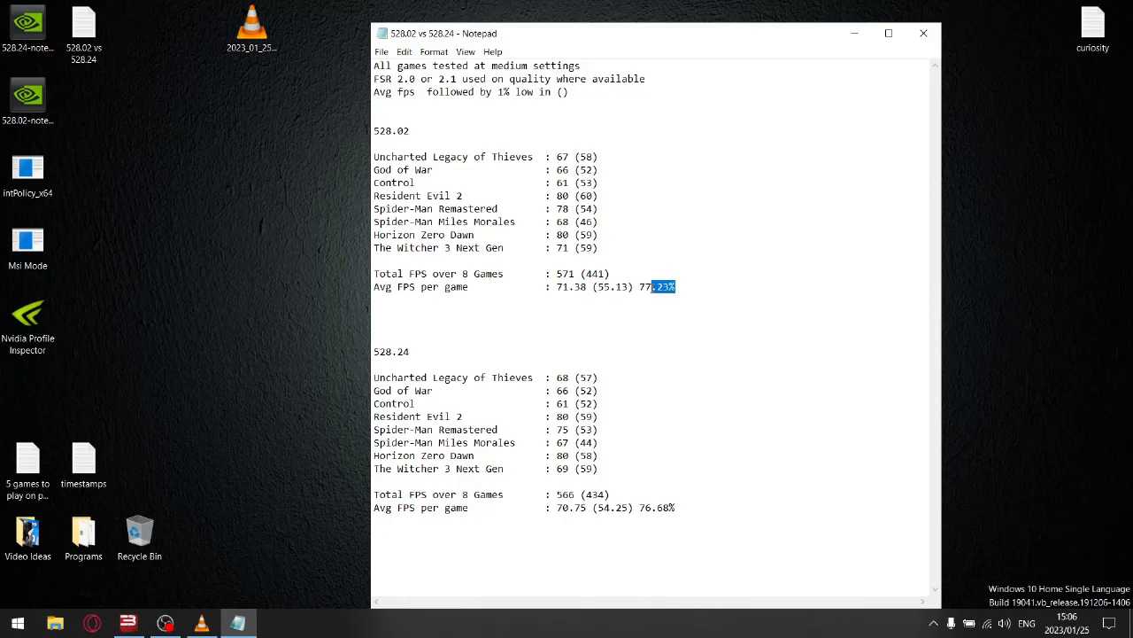
left_click(666, 329)
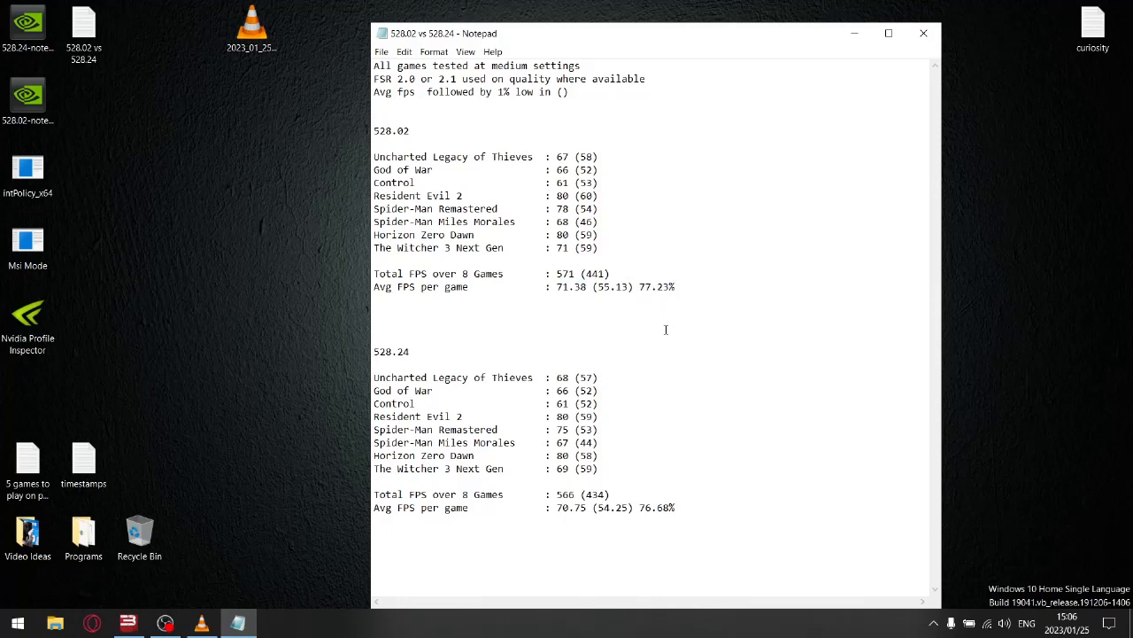
mouse_move(659, 337)
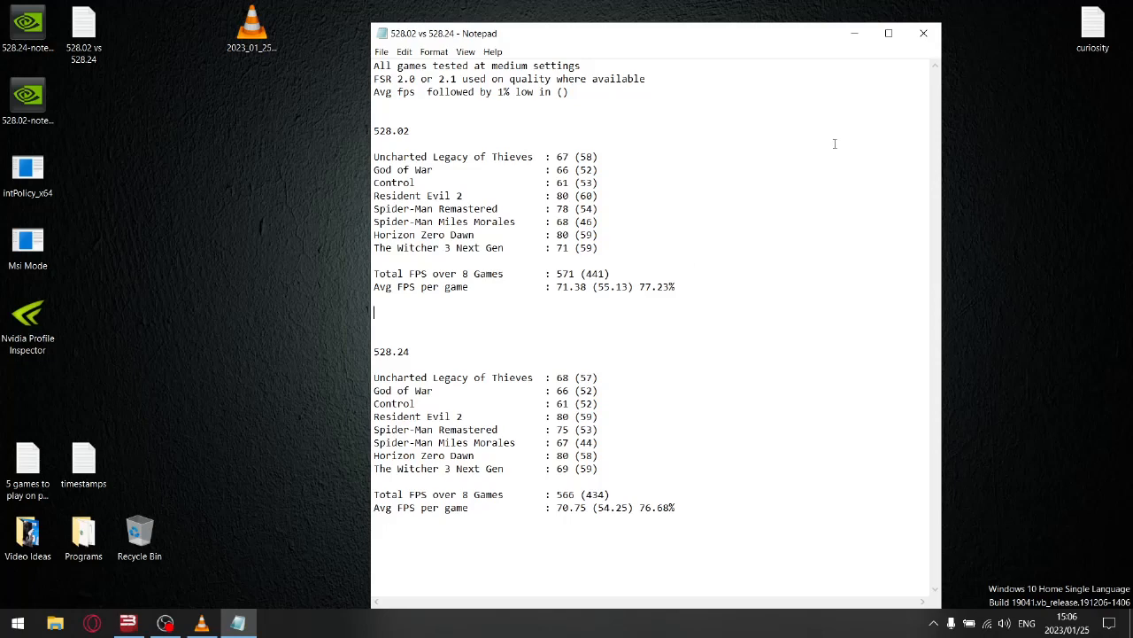
Close the notes and delete the 528.24 driver installer from the desktop.
left_click(922, 32)
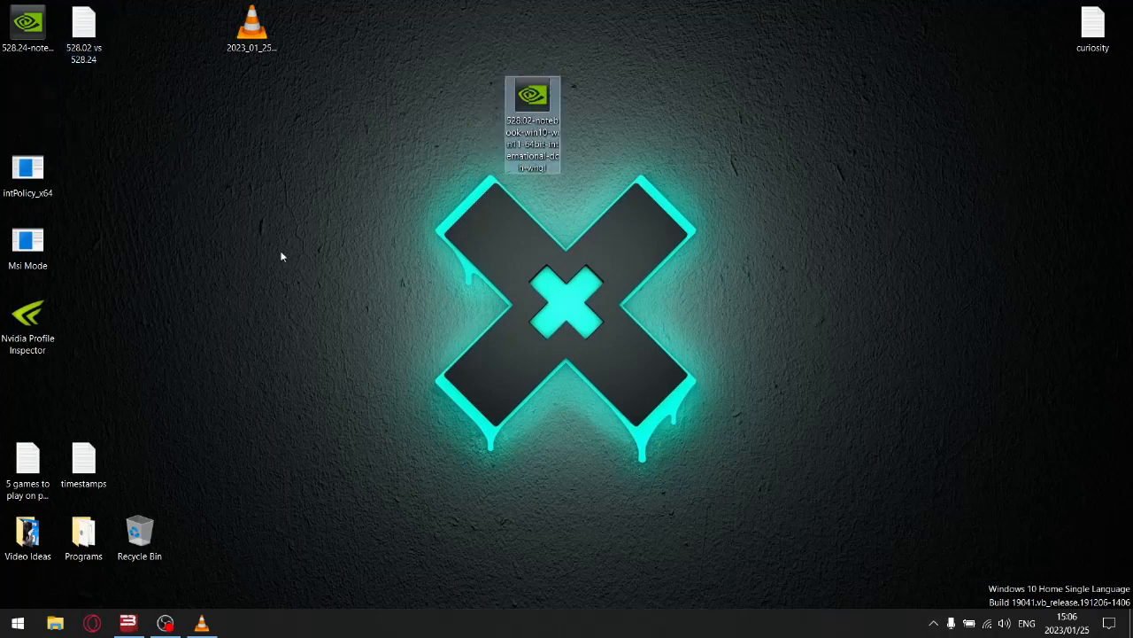
mouse_move(28, 18)
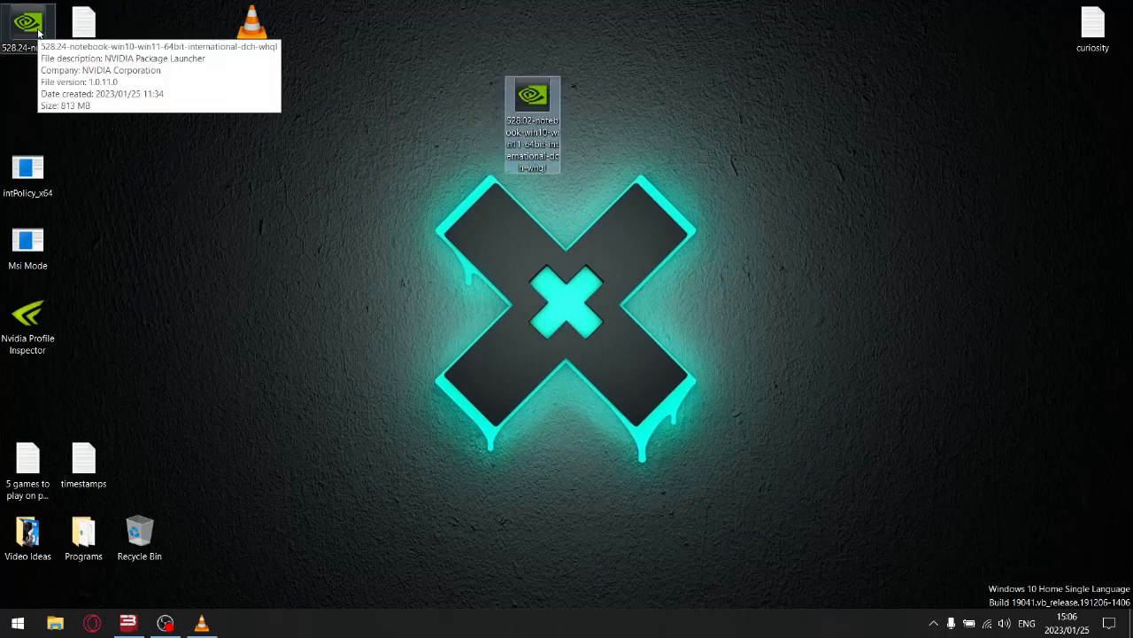
right_click(27, 18)
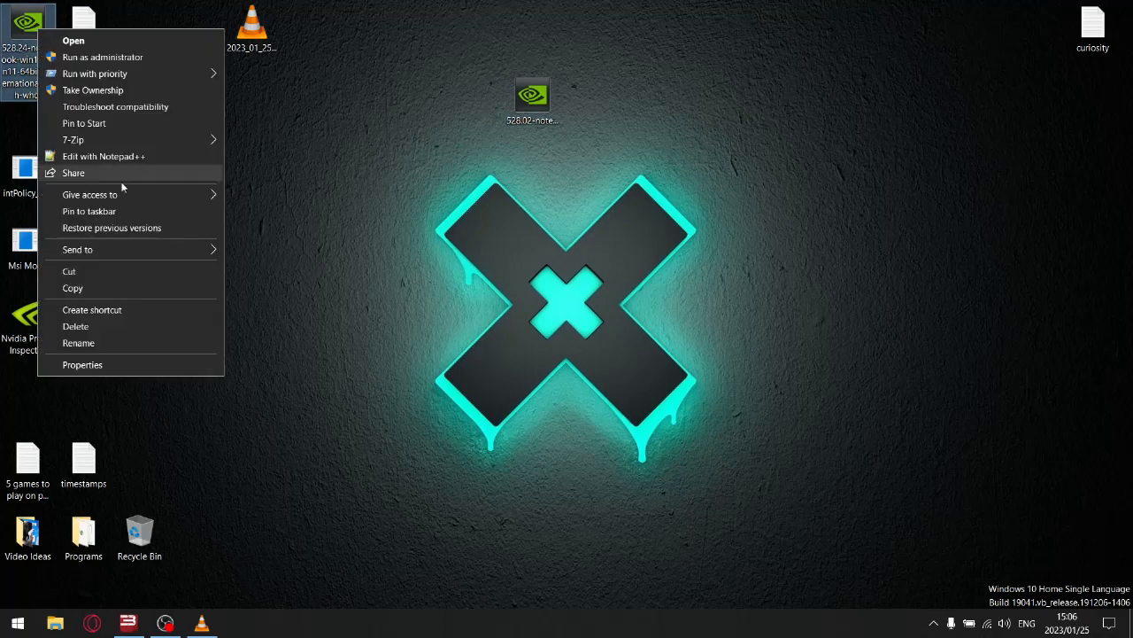
left_click(477, 187)
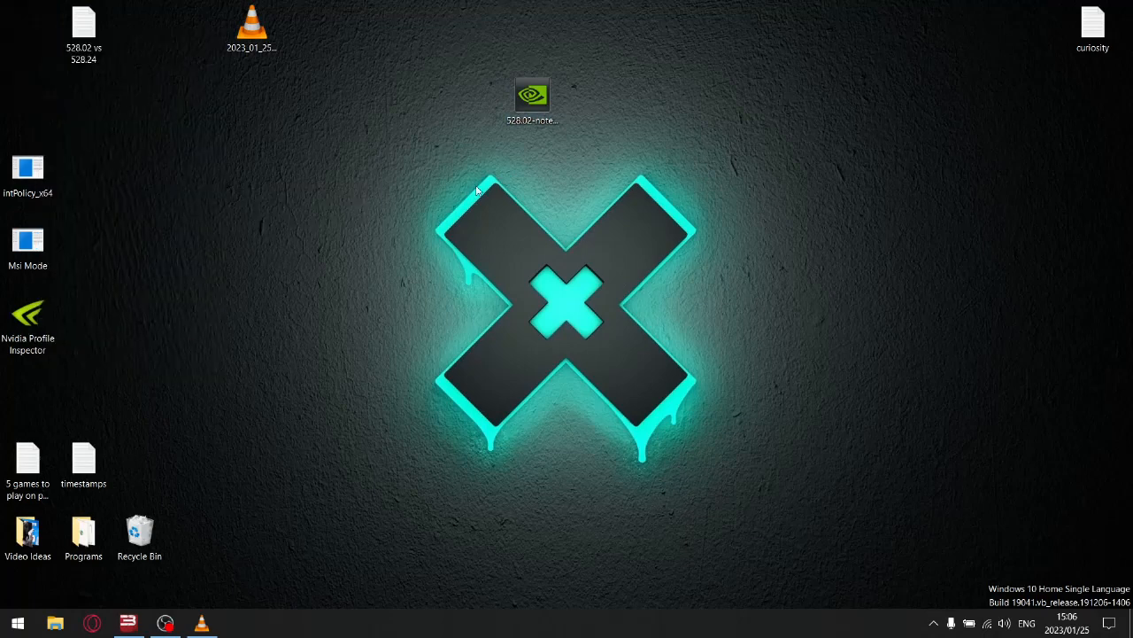
left_click(537, 92)
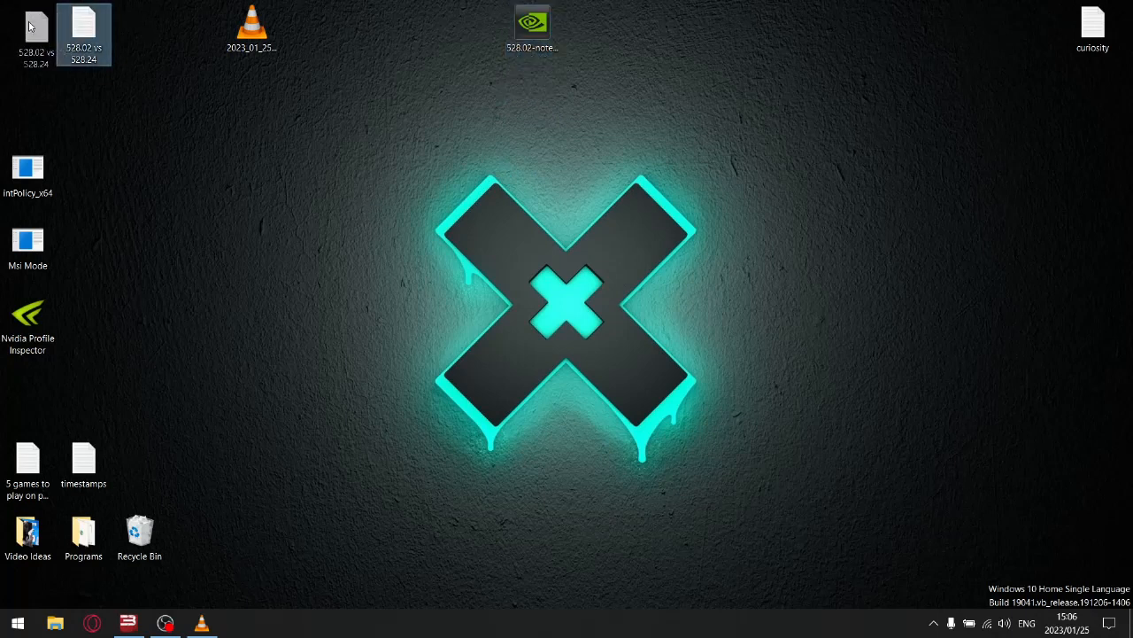
left_click(209, 67)
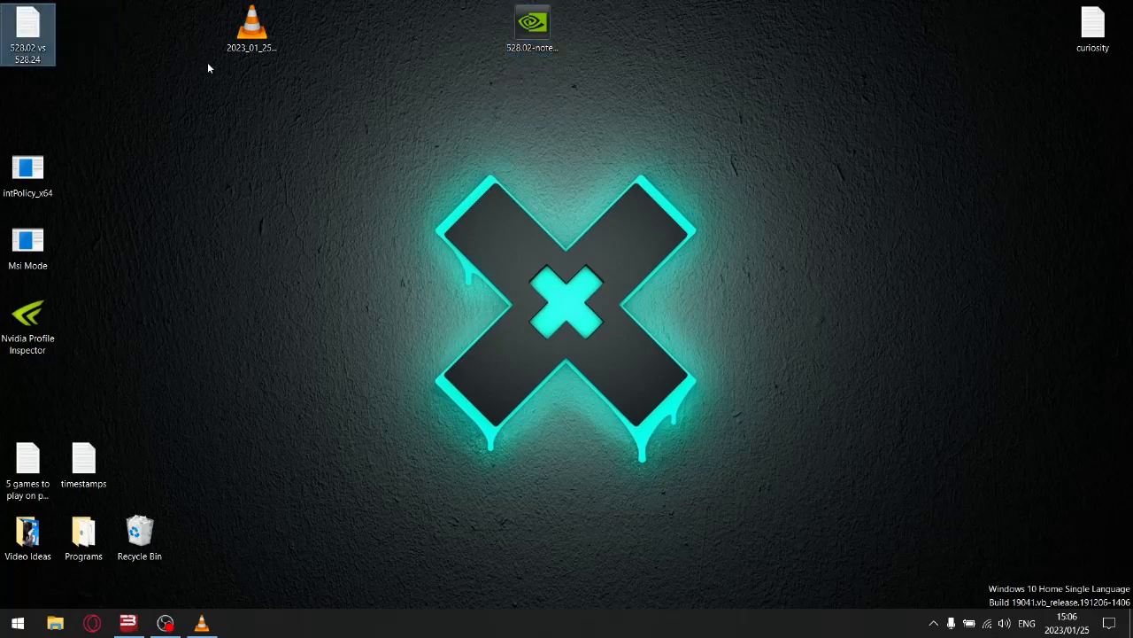